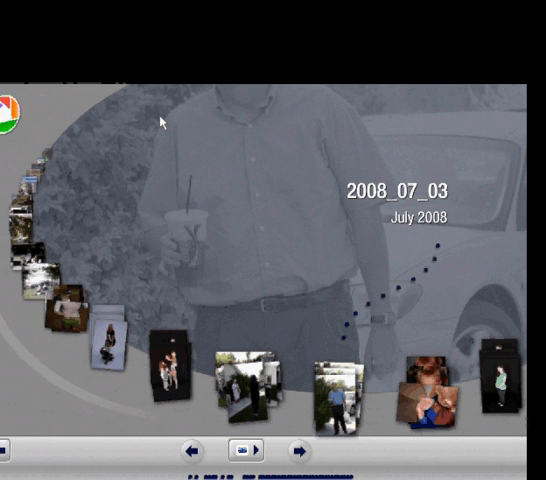
pyautogui.moveTo(190, 452)
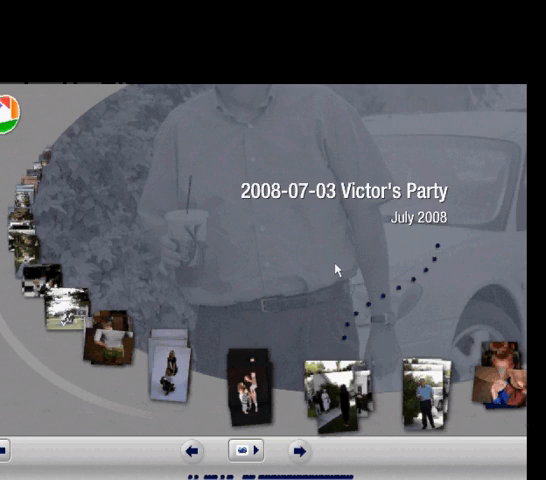
# Advance the timeline from the Victor's Party album to the 2008_07_04 album
pyautogui.click(298, 452)
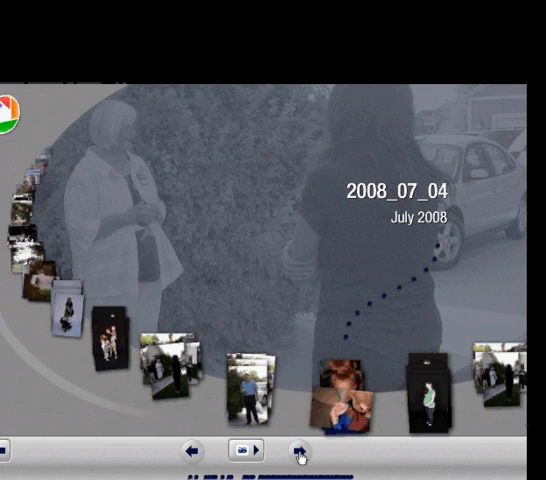
pyautogui.click(248, 452)
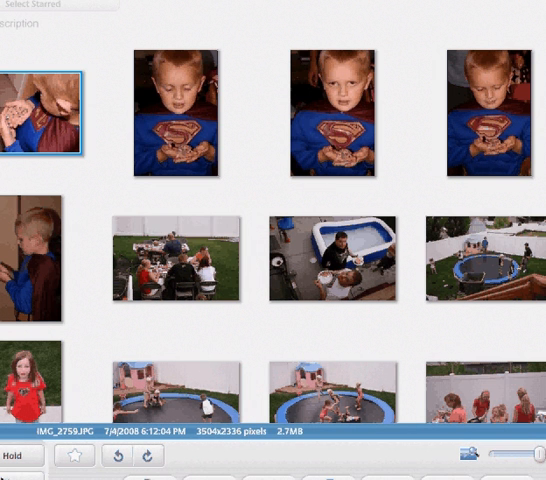
pyautogui.moveTo(184, 108)
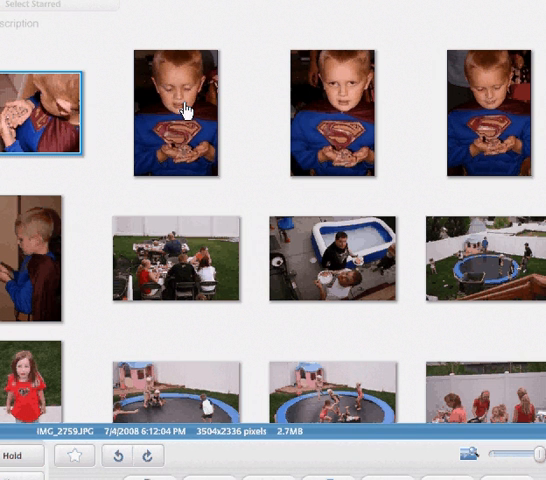
# Select all 145 photos of the July 2008 album as one batch
pyautogui.click(180, 110)
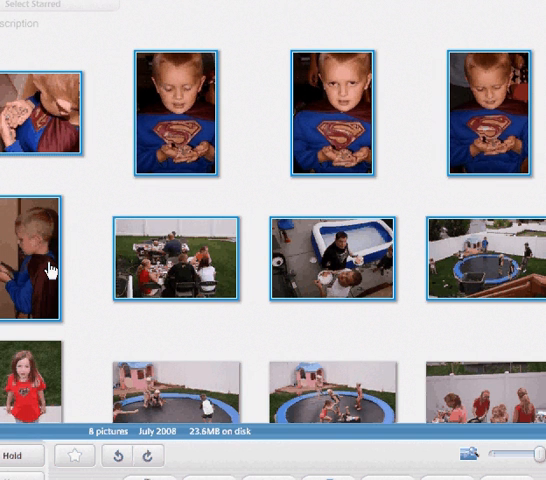
pyautogui.moveTo(32, 52)
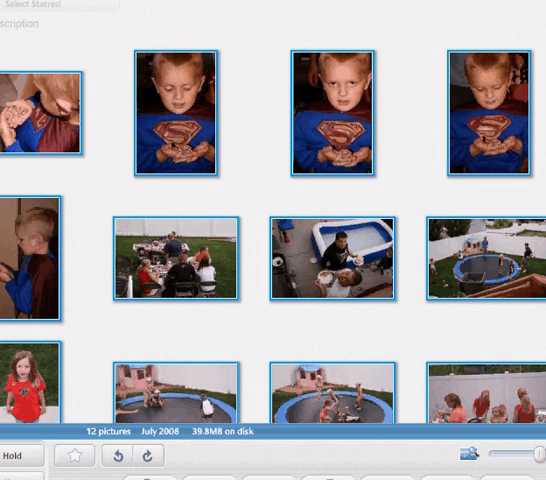
pyautogui.scroll(-3)
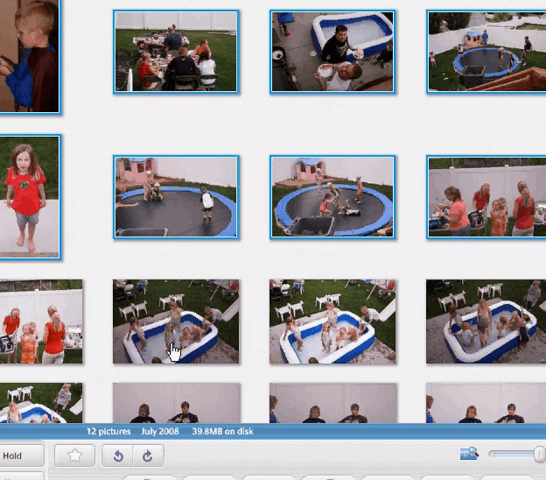
pyautogui.moveTo(36, 280)
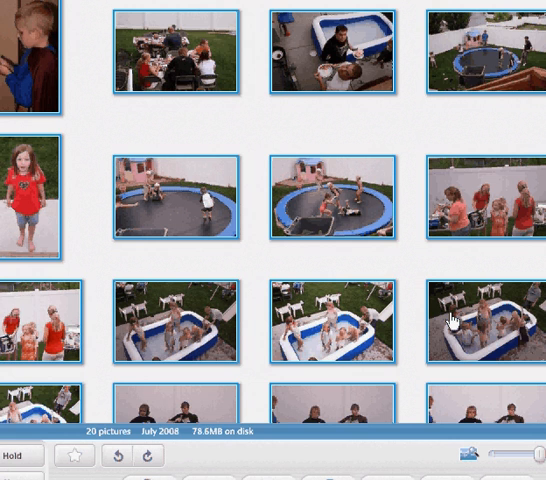
pyautogui.scroll(-3)
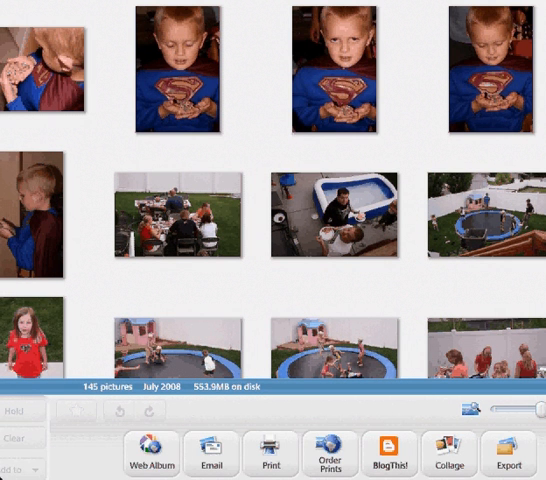
pyautogui.moveTo(156, 462)
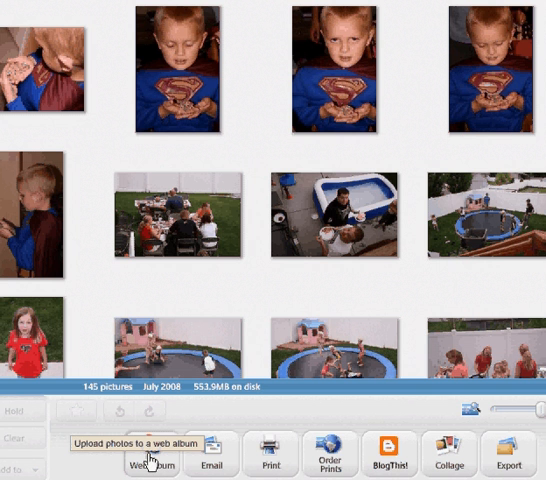
# Start a Web Album upload of the 145 photos, defaulting to the title 2008-07-04
pyautogui.click(152, 462)
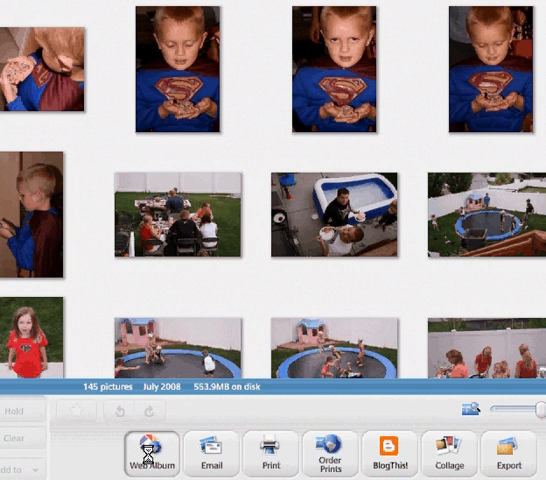
pyautogui.click(156, 458)
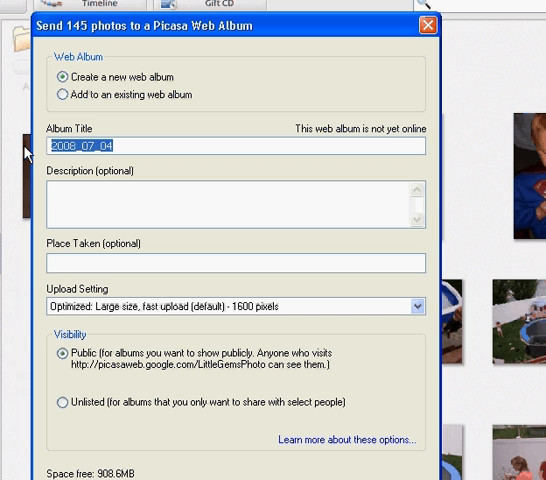
# Title the album '4th of July 2008' with a family party at the Belnap description
pyautogui.write('4th of')
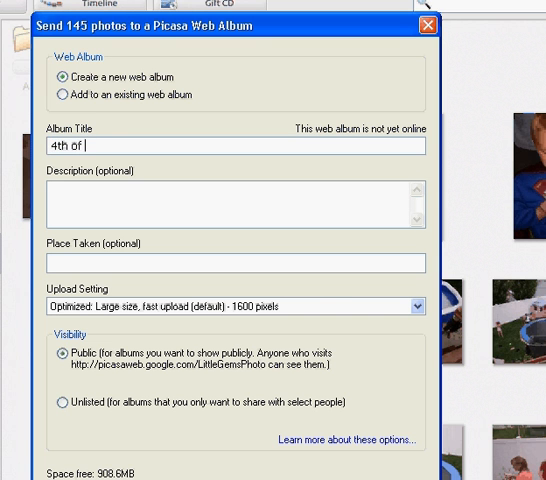
pyautogui.write('July 2008')
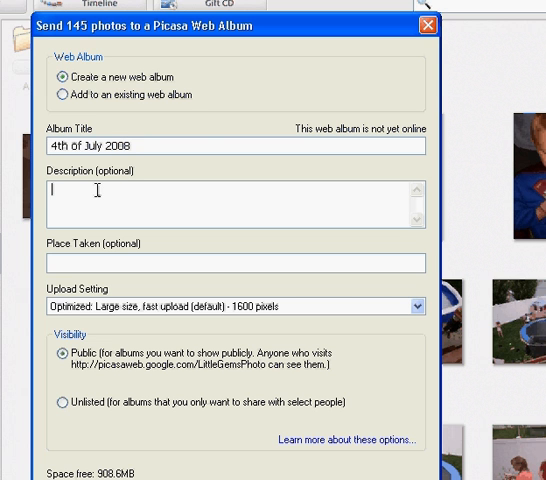
pyautogui.write('Family Party and')
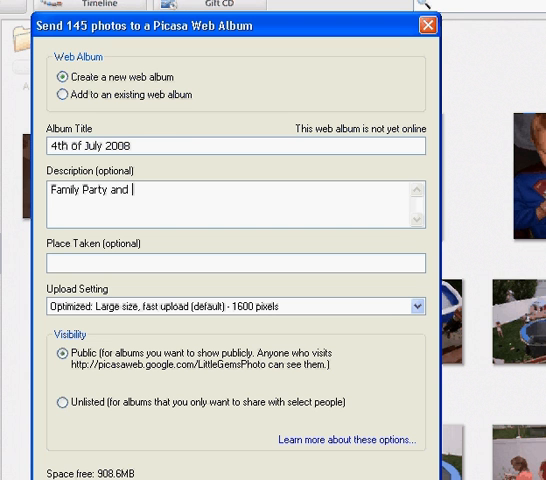
pyautogui.write('at')
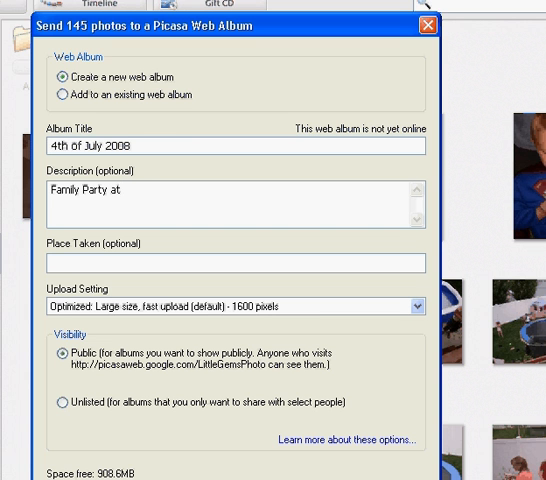
pyautogui.write("the Belnap's.")
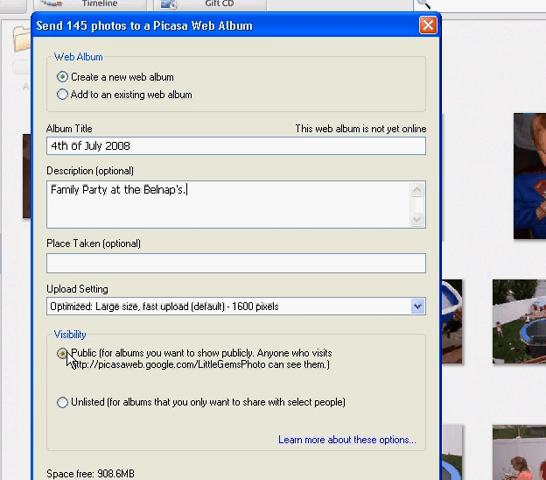
pyautogui.moveTo(140, 364)
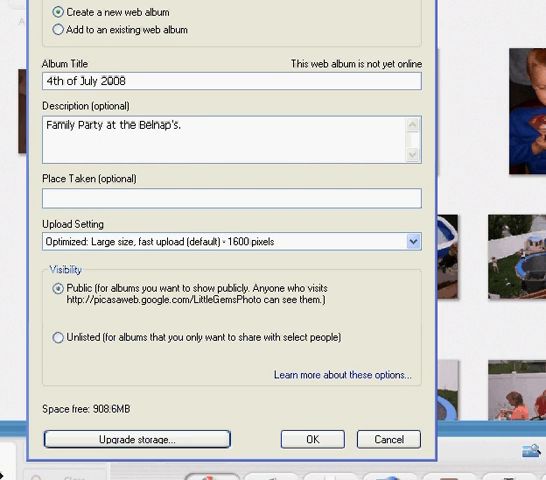
pyautogui.moveTo(140, 440)
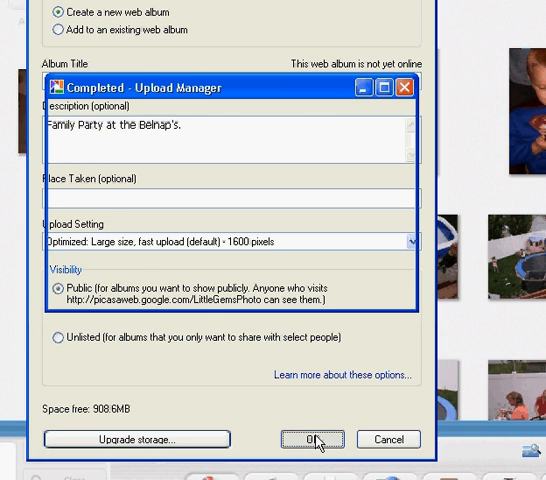
# Confirm the album settings and let all 145 items finish uploading
pyautogui.click(316, 438)
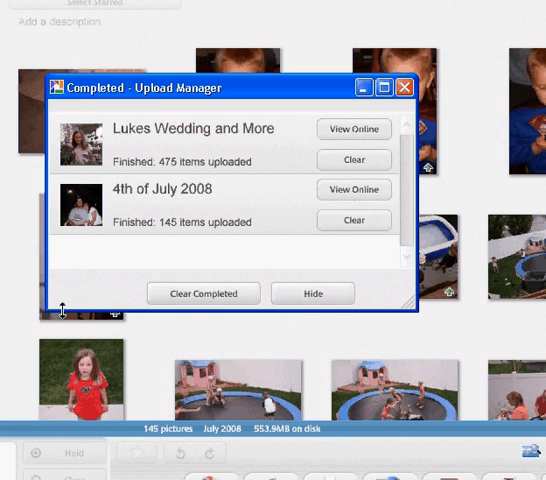
pyautogui.moveTo(202, 228)
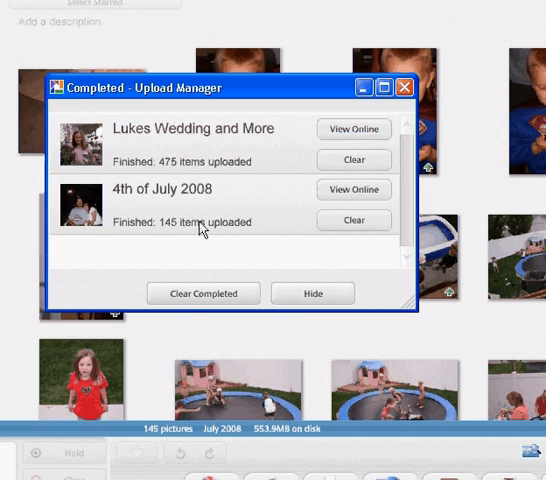
pyautogui.moveTo(456, 80)
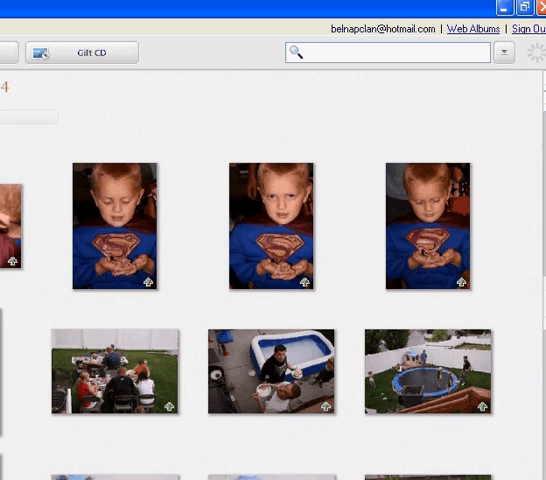
pyautogui.moveTo(472, 30)
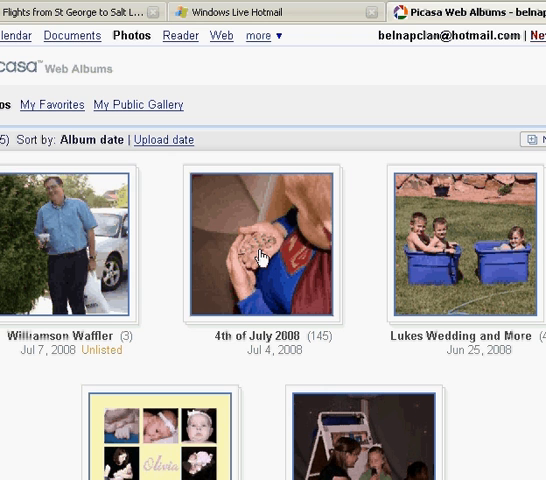
# Open the 4th of July 2008 album online in Picasa Web Albums
pyautogui.click(260, 252)
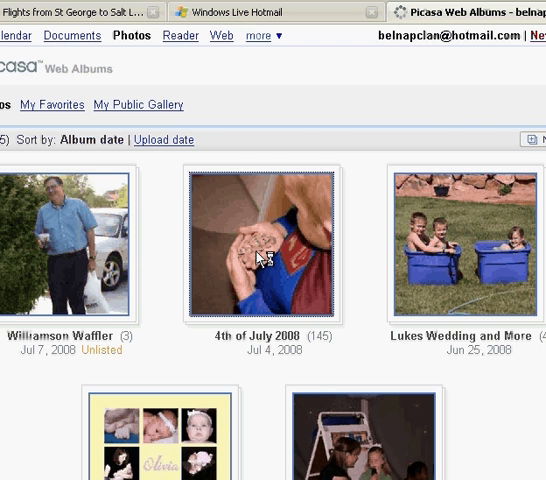
pyautogui.click(256, 248)
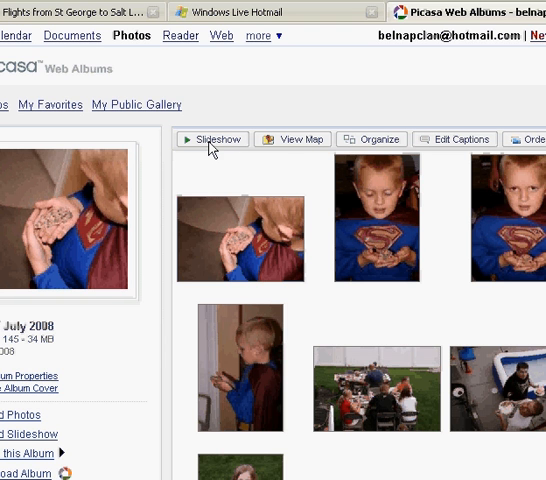
pyautogui.moveTo(378, 140)
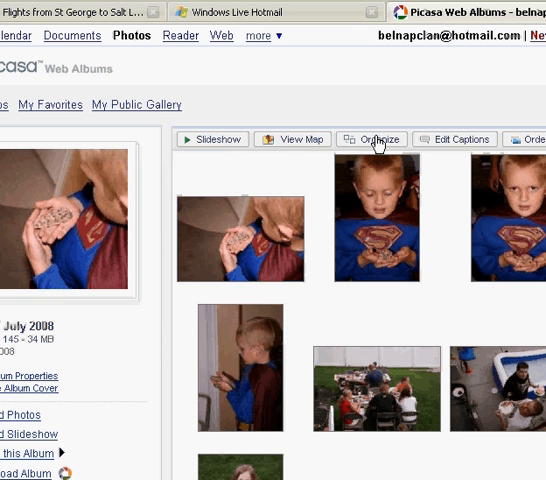
pyautogui.moveTo(452, 146)
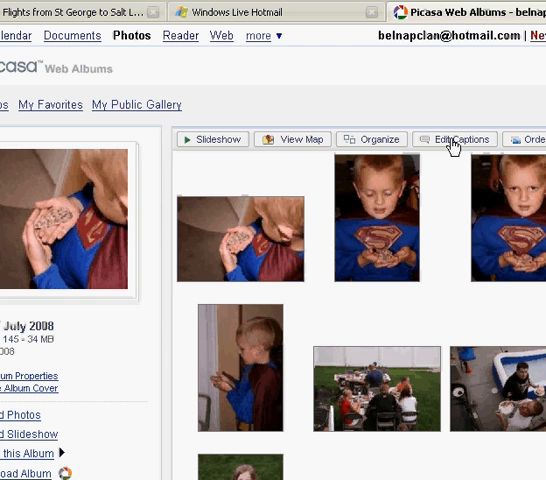
pyautogui.moveTo(536, 140)
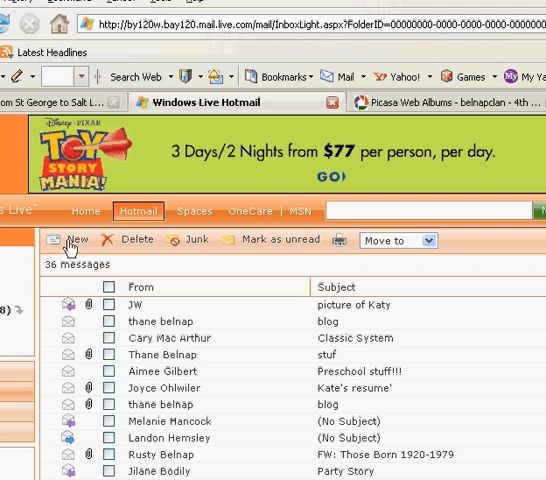
# Compose a new Hotmail message with the album's web address pasted into the body
pyautogui.click(72, 240)
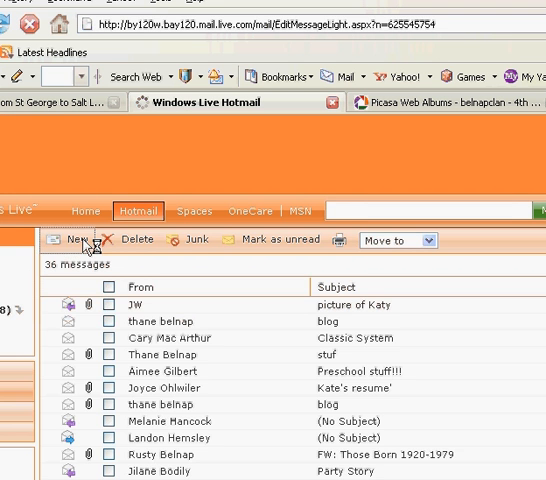
pyautogui.click(64, 240)
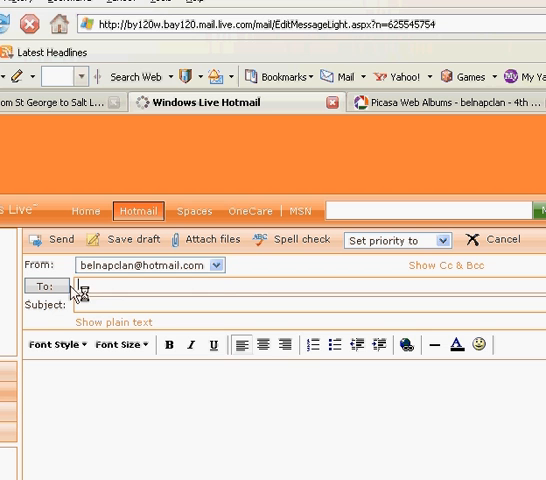
pyautogui.rightClick(30, 384)
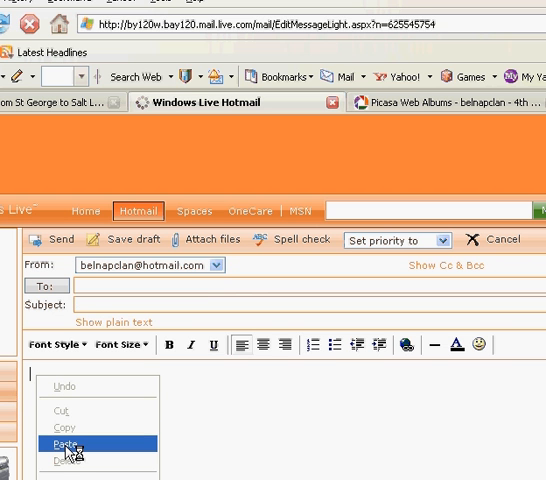
pyautogui.click(66, 442)
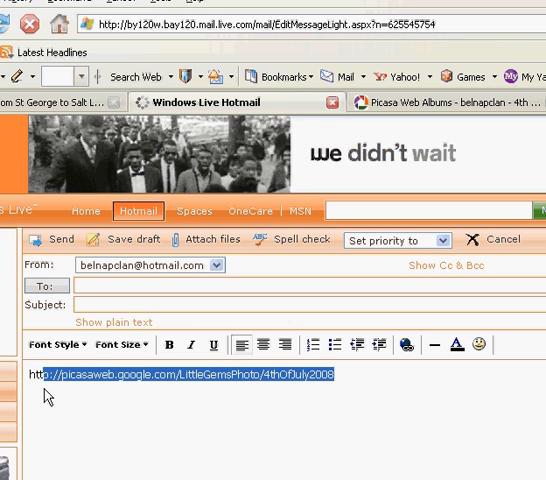
# Turn the pasted album address into a clickable hyperlink
pyautogui.rightClick(44, 396)
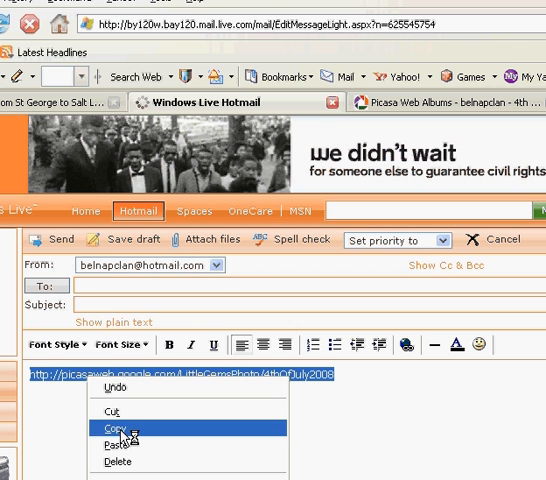
pyautogui.click(116, 442)
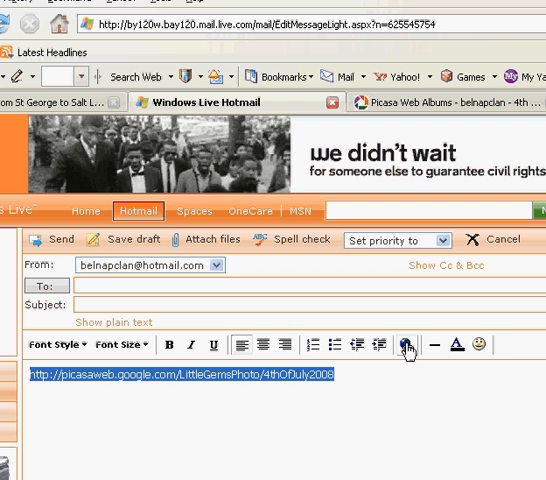
pyautogui.click(406, 346)
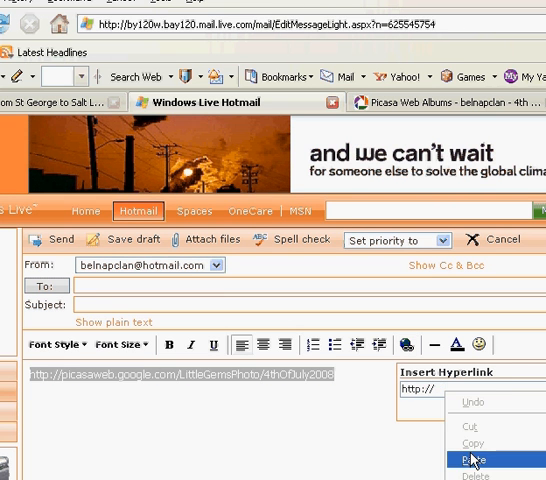
pyautogui.click(470, 460)
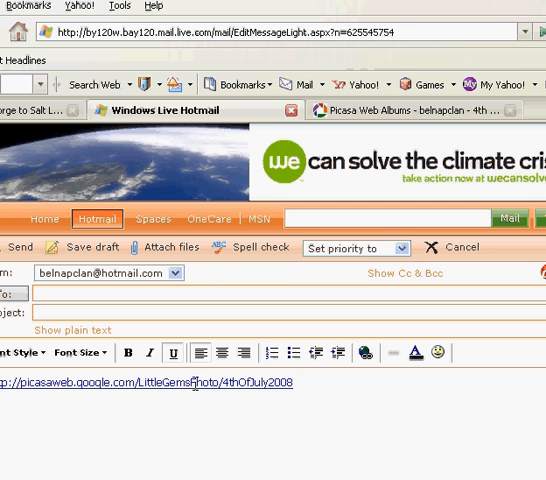
pyautogui.moveTo(400, 110)
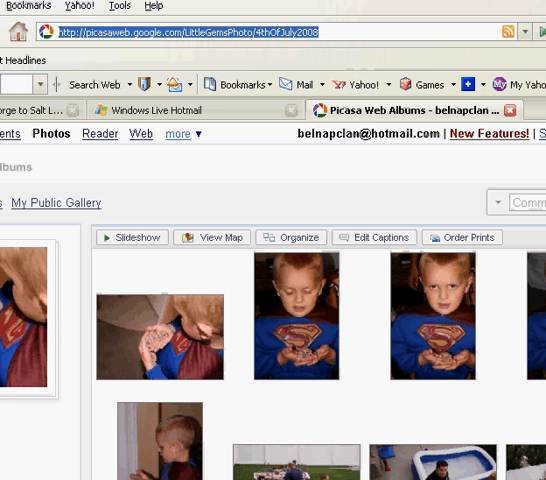
# Open photo 2 of 145 from the 4th of July 2008 album on its own page
pyautogui.scroll(-3)
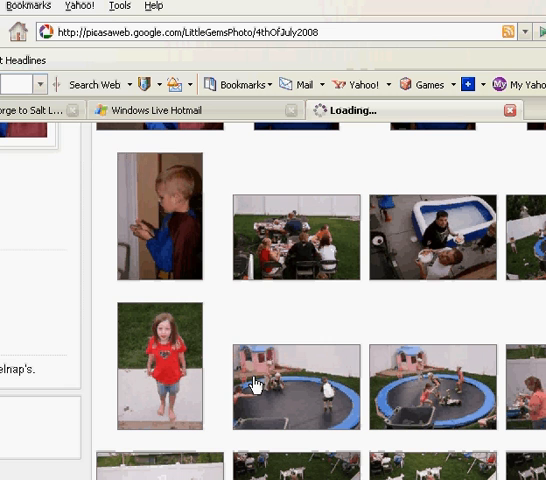
pyautogui.click(256, 384)
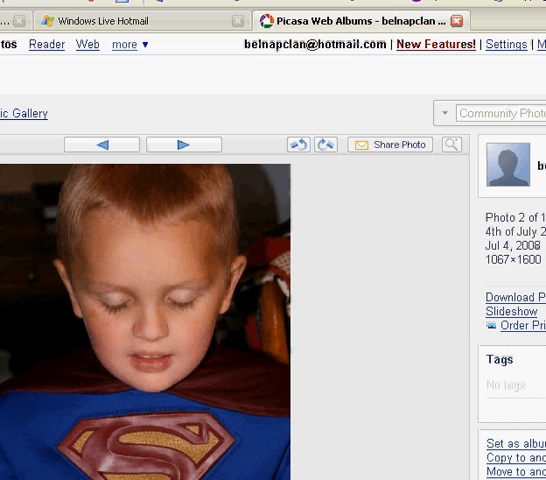
pyautogui.scroll(-3)
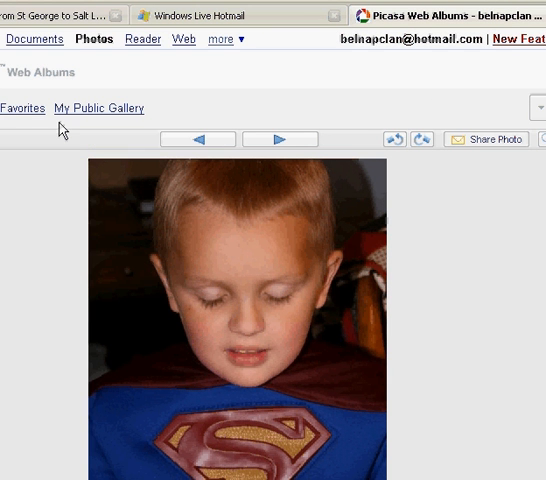
pyautogui.moveTo(280, 140)
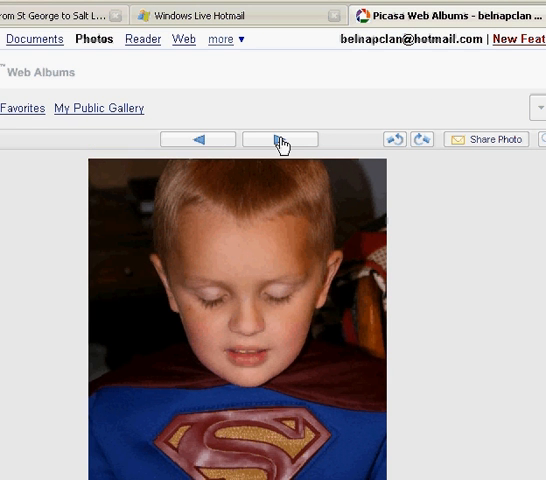
# Step forward through the album to the photo of the barefoot girl in the red shirt
pyautogui.click(278, 140)
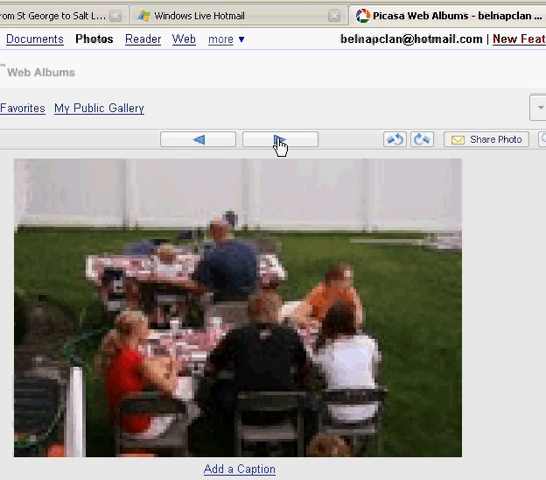
pyautogui.click(274, 140)
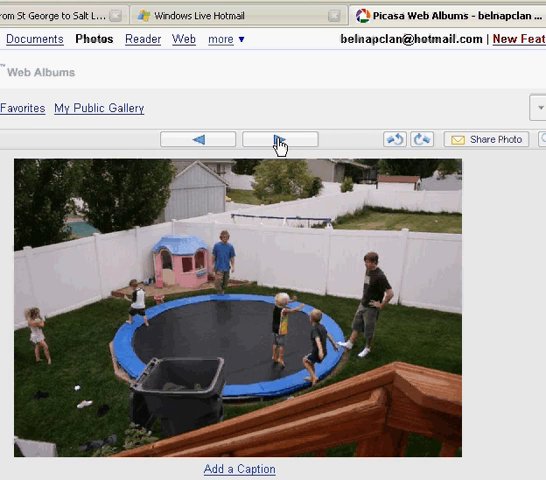
pyautogui.click(278, 140)
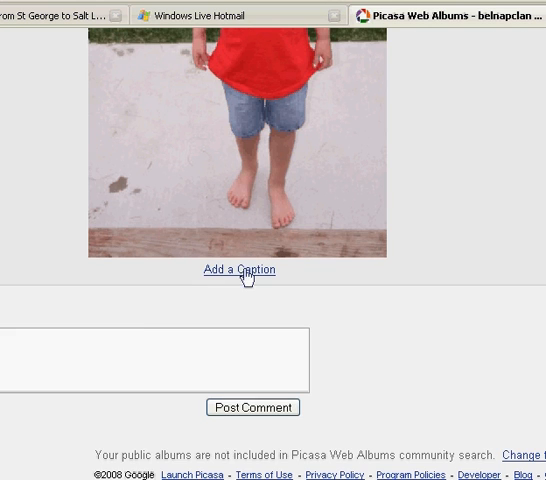
# Caption the girl's photo 'Amara' and save it
pyautogui.click(238, 270)
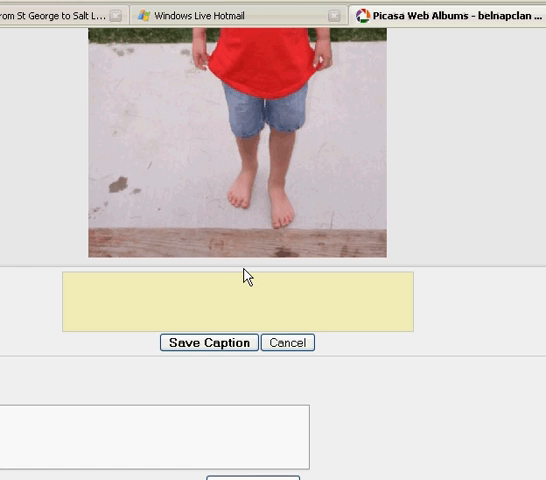
pyautogui.write('Amara')
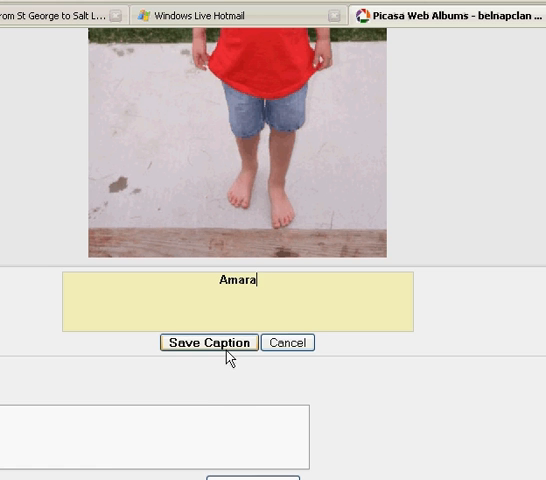
pyautogui.click(216, 342)
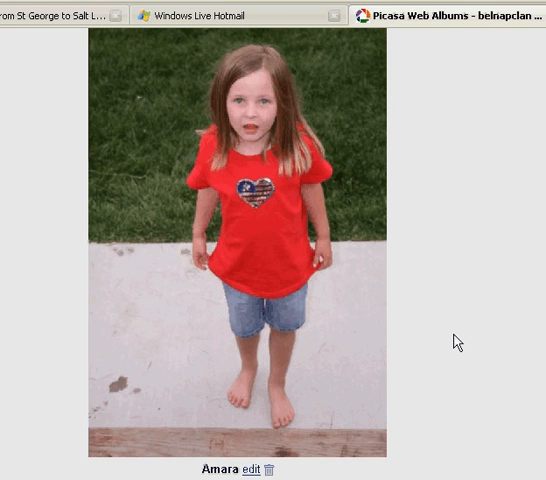
pyautogui.scroll(-3)
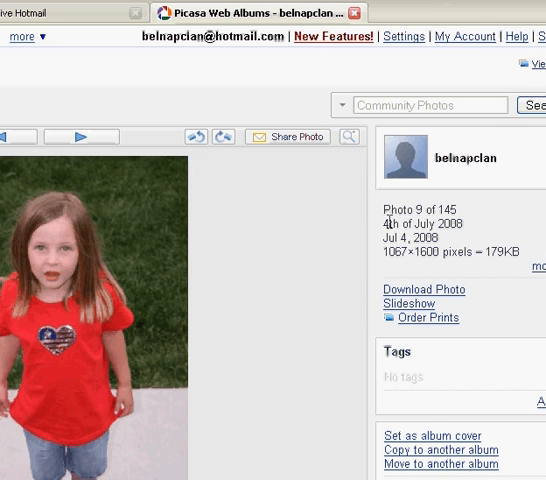
pyautogui.moveTo(476, 240)
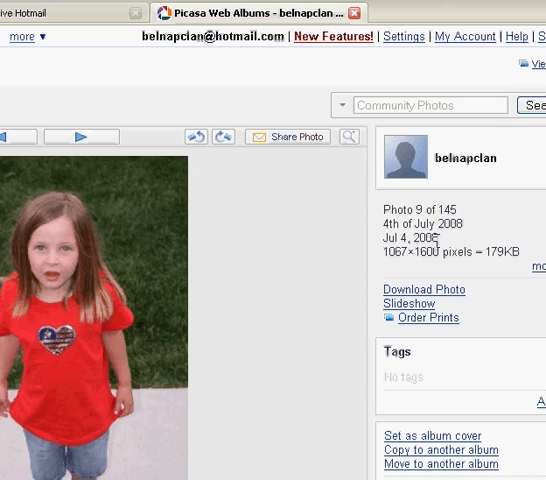
pyautogui.moveTo(370, 280)
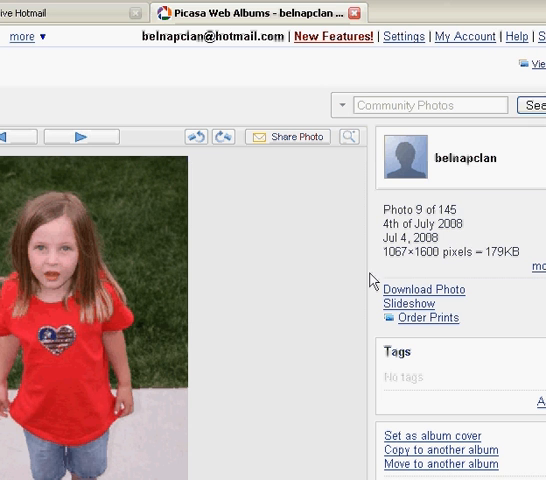